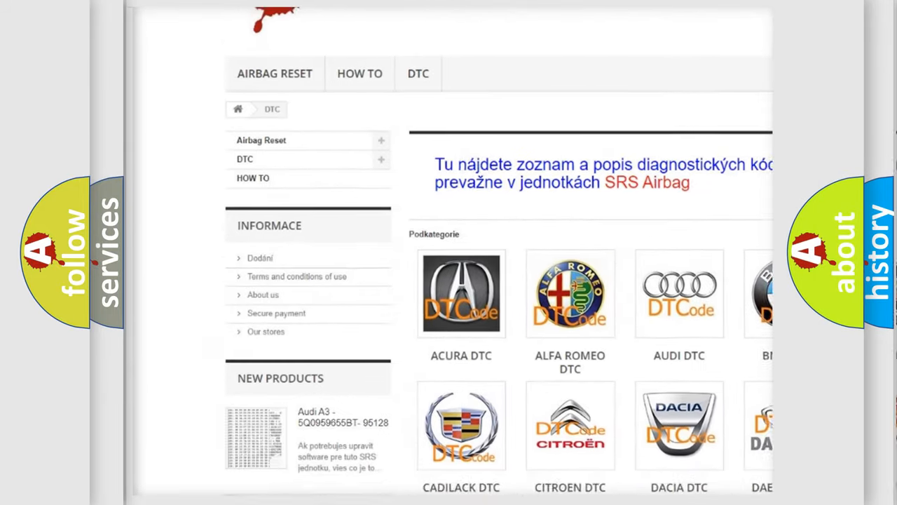
Step: Scroll the DTC web page past the manufacturer logos down to the B-series trouble code list
{"action": "scroll", "scroll_direction": "down", "scroll_amount": 3}
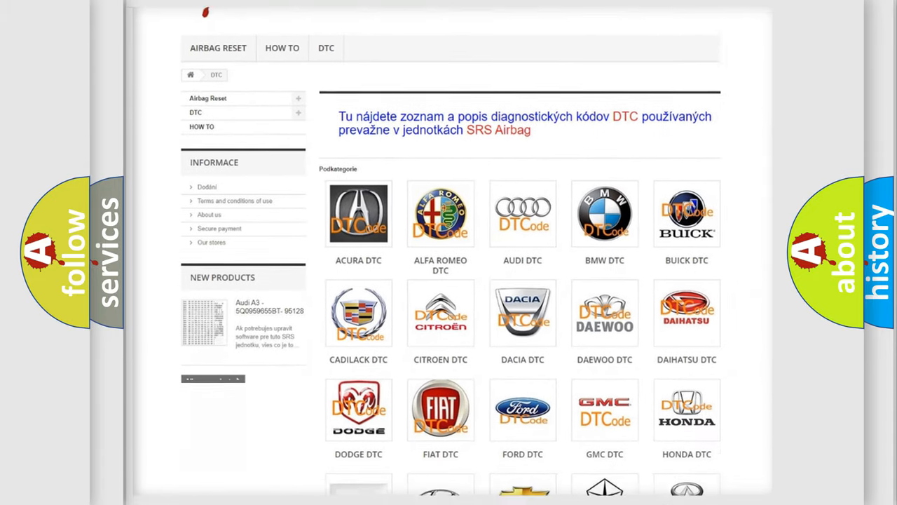
{"action": "scroll", "scroll_direction": "down", "scroll_amount": 3}
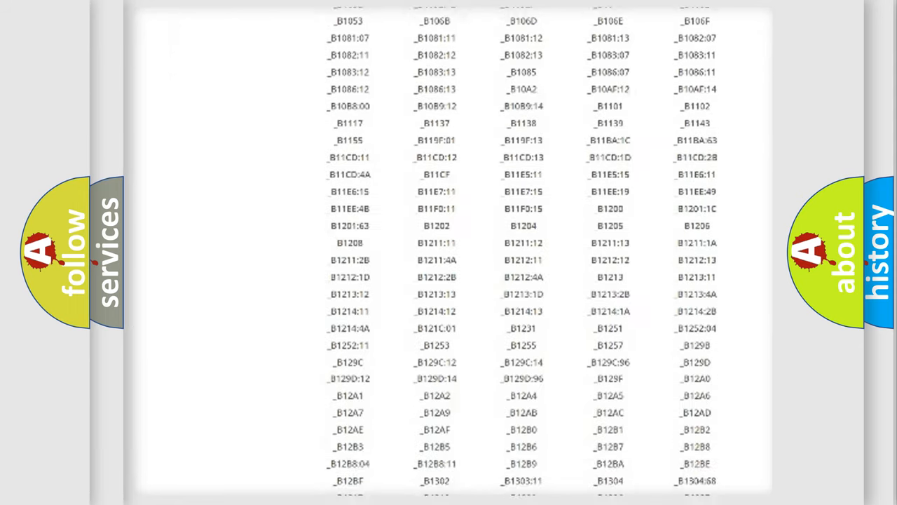
{"action": "scroll", "scroll_direction": "down", "scroll_amount": 3}
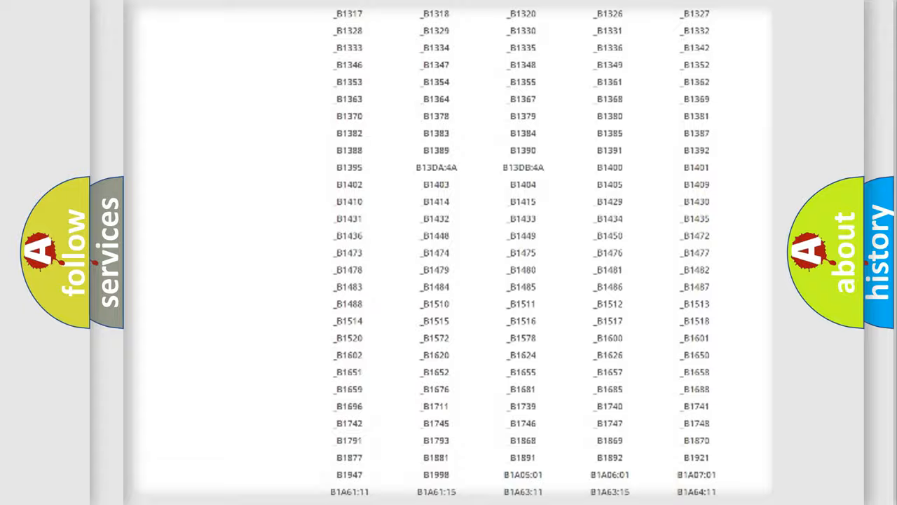
{"action": "scroll", "scroll_direction": "up", "scroll_amount": 3}
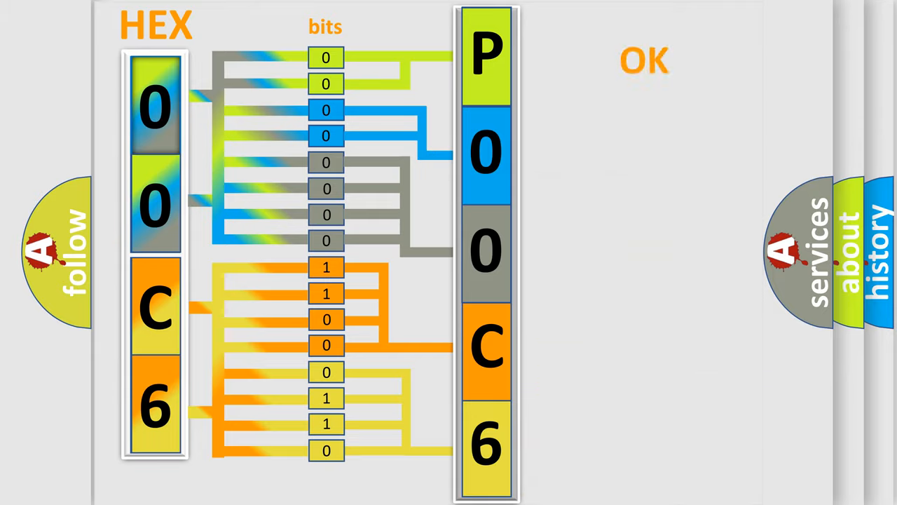
Step: Advance to the slide pairing the Ford DTCode logo with the boxed code P00C6
{"action": "left_click", "coordinate": [643, 60]}
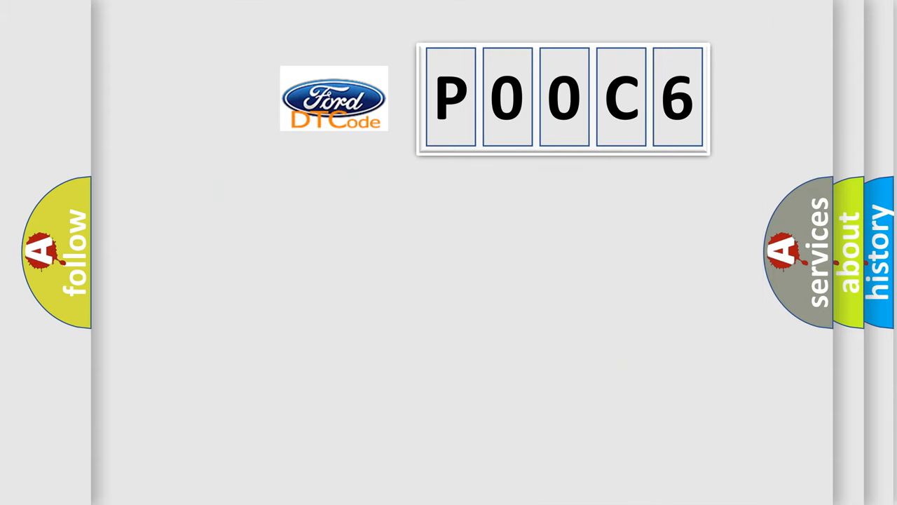